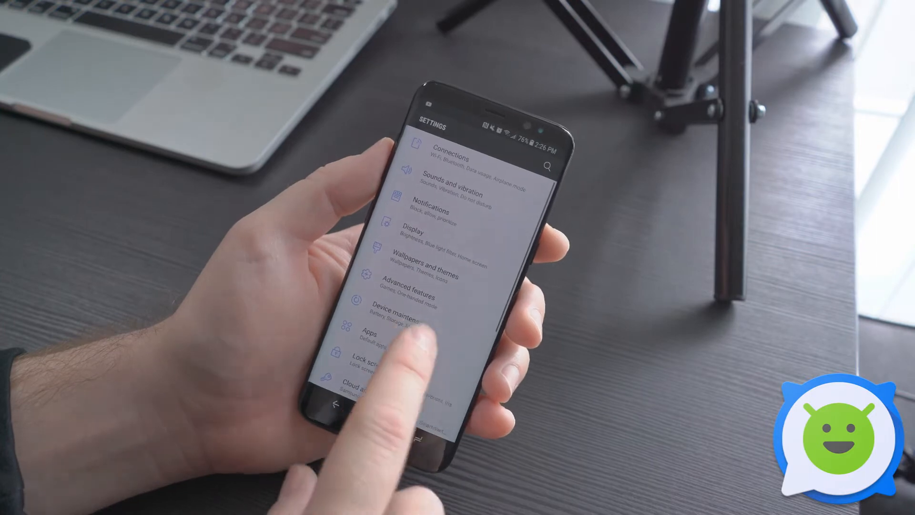
- Go to Device maintenance and open the Performance mode page, showing Optimized as current
left_click(398, 308)
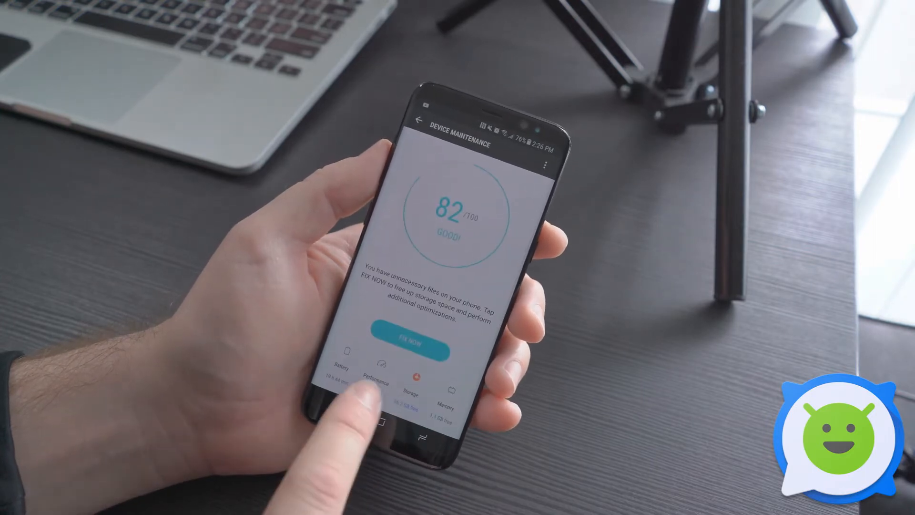
left_click(375, 379)
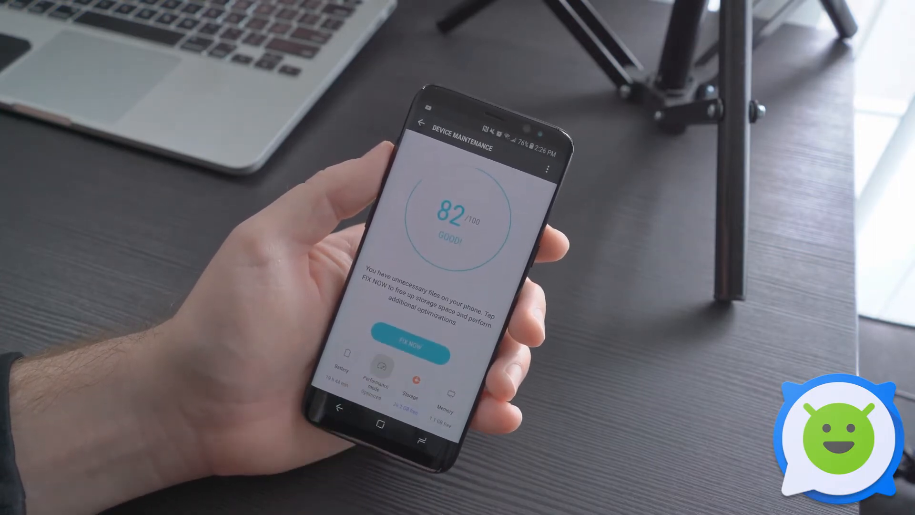
left_click(375, 376)
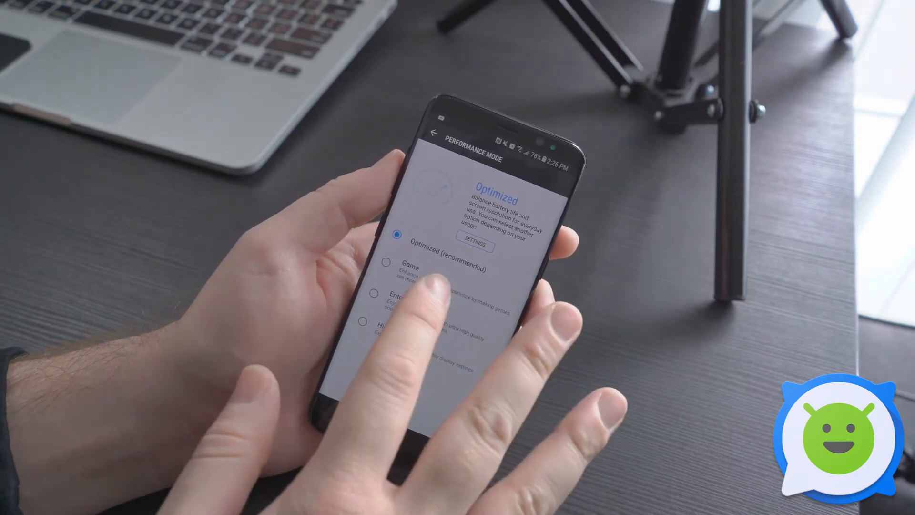
- Show Entertainment mode details: higher brightness, WQHD+ resolution, video enhancer, UHQ upscaler
left_click(410, 268)
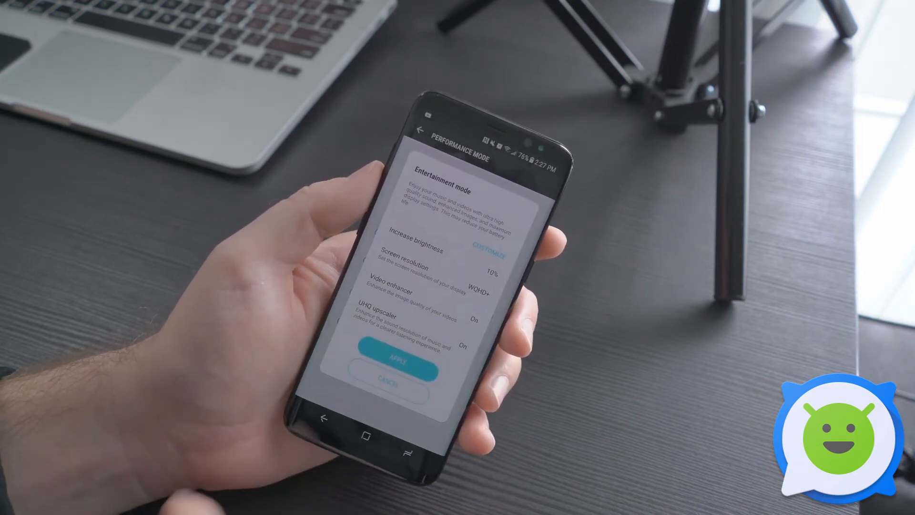
- View Entertainment mode's customization sliders and switches, then cancel, keeping Optimized mode
left_click(488, 252)
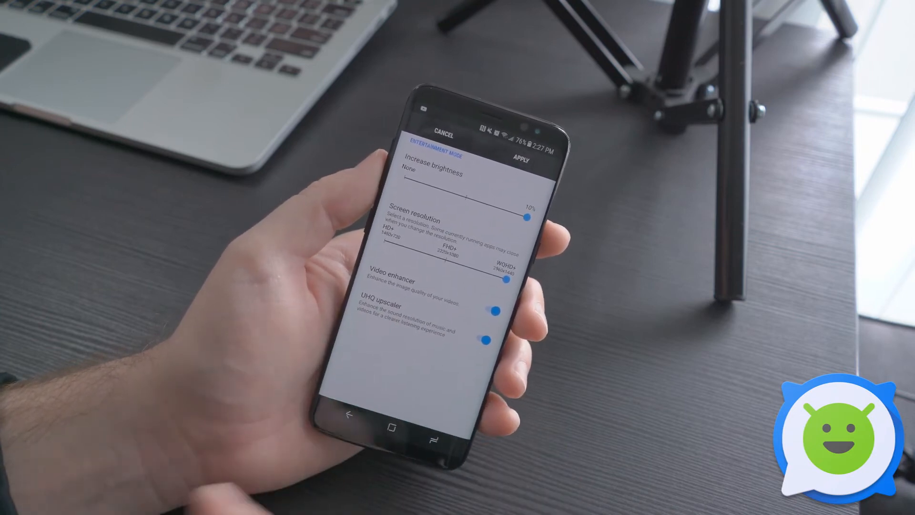
left_click(422, 127)
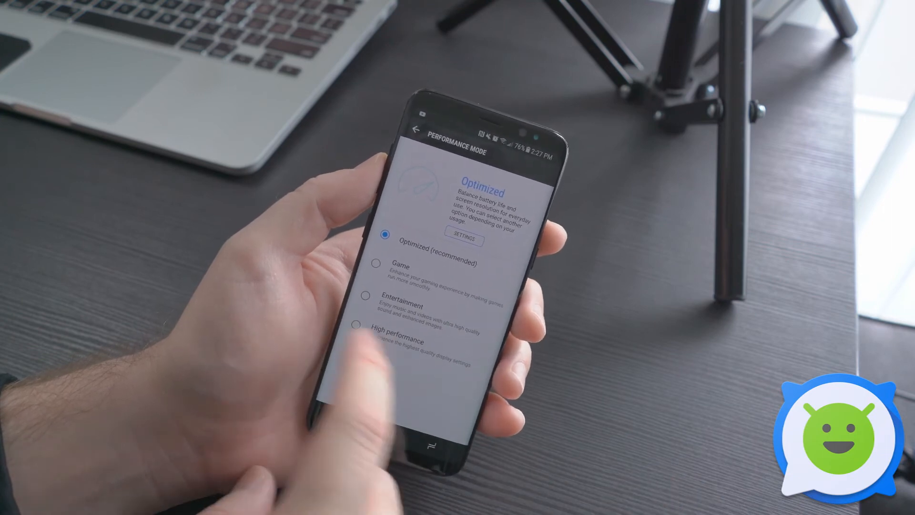
- Open Optimized mode's settings listing resolution, video enhancer, UHQ upscaler and Game Launcher
left_click(396, 346)
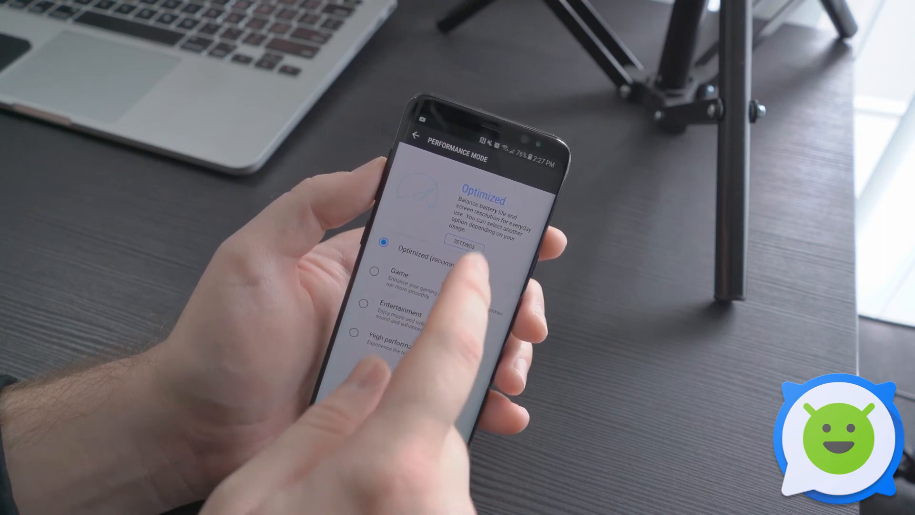
left_click(461, 246)
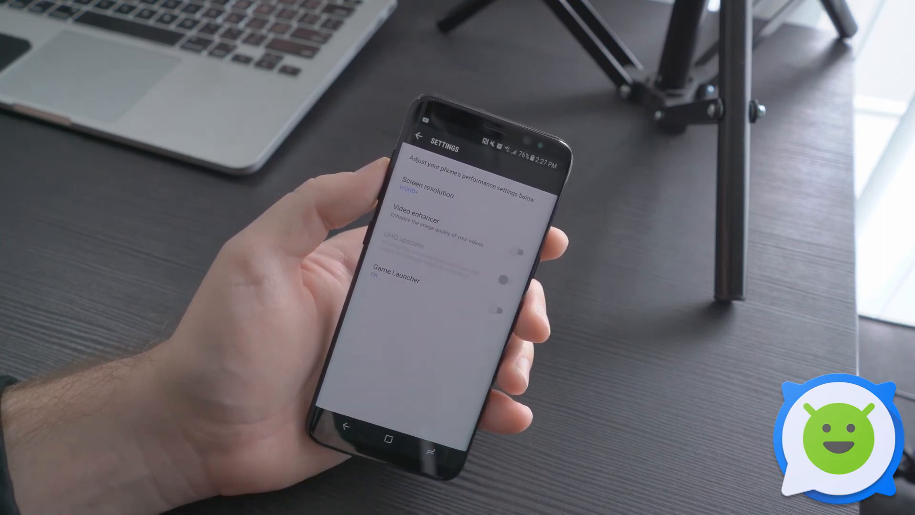